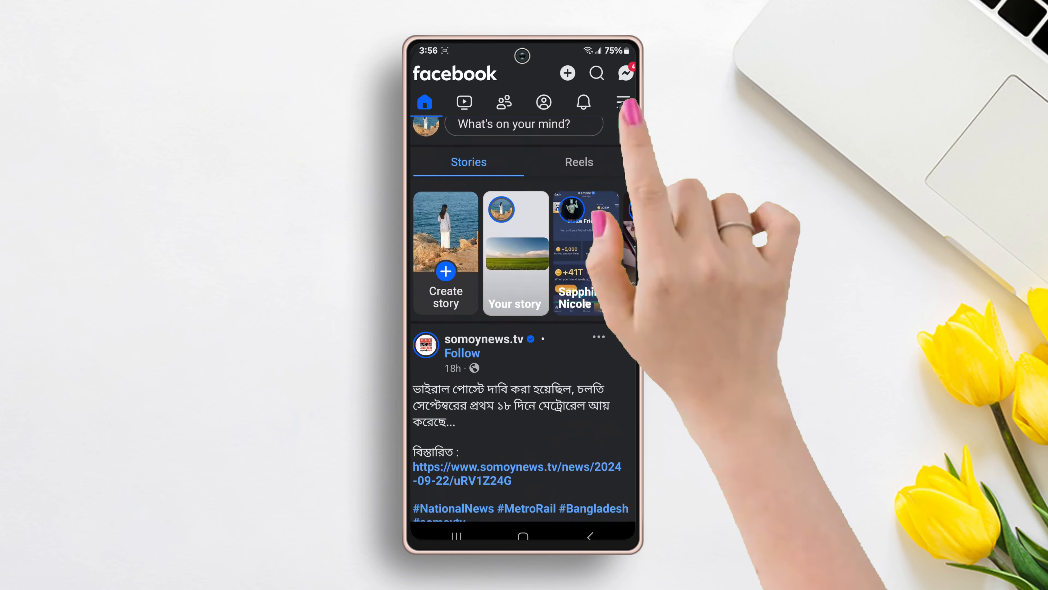
Reach the Accounts Centre through the main menu and the settings gear.
click(622, 102)
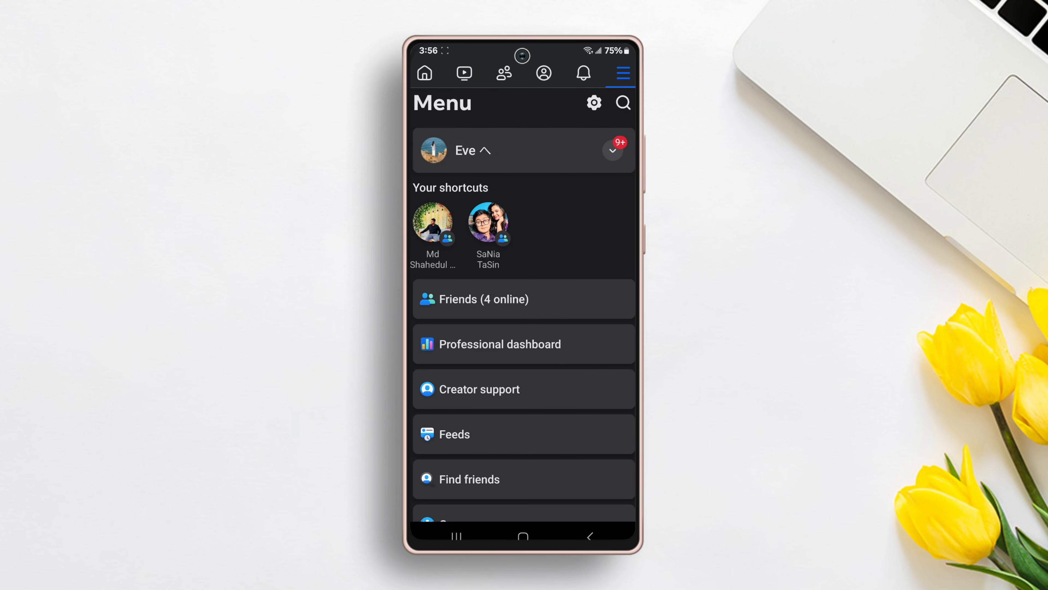
click(592, 103)
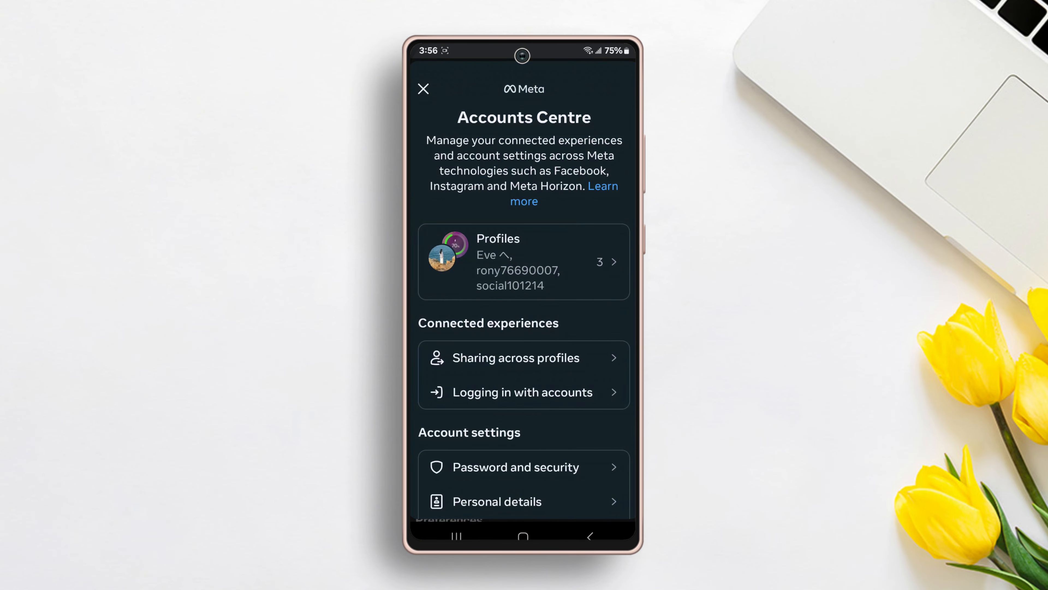
From Profiles, select the Facebook/Instagram profile to reach its username settings.
click(523, 261)
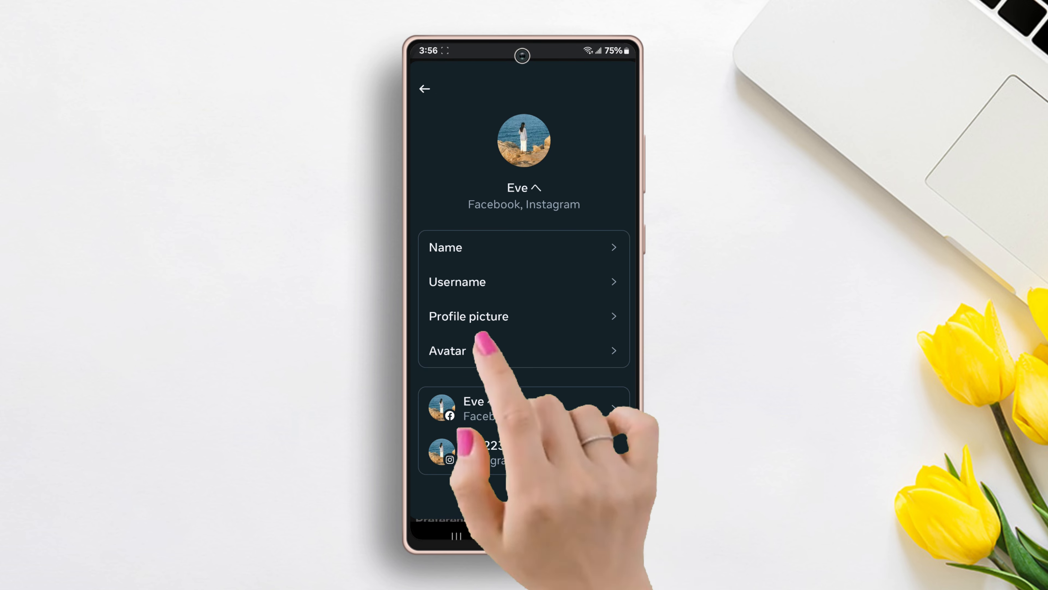
click(457, 281)
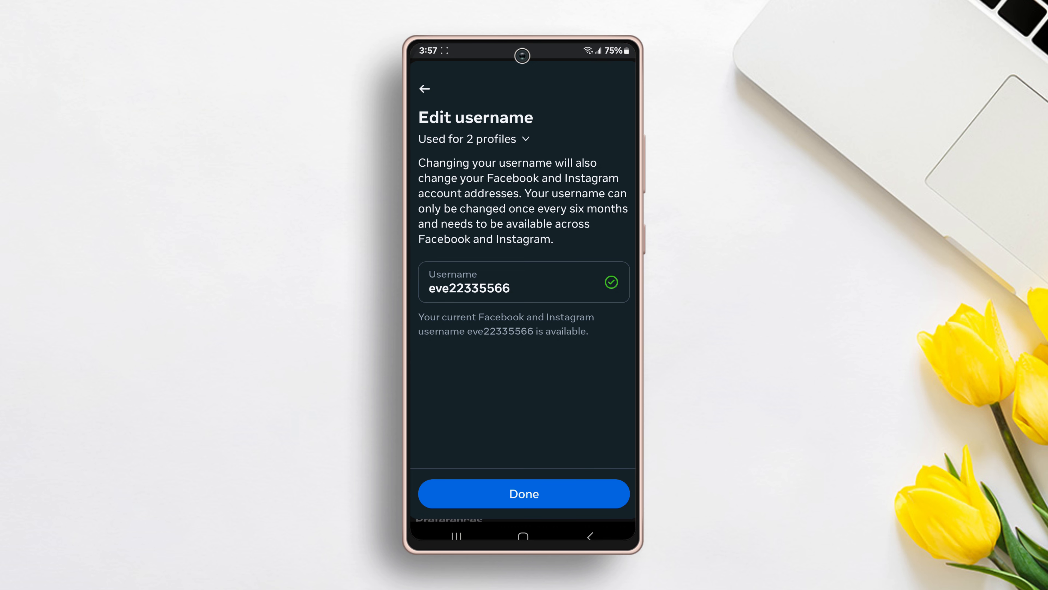
Save the new username eve22335566 with Sync username on across Facebook and Instagram.
click(524, 494)
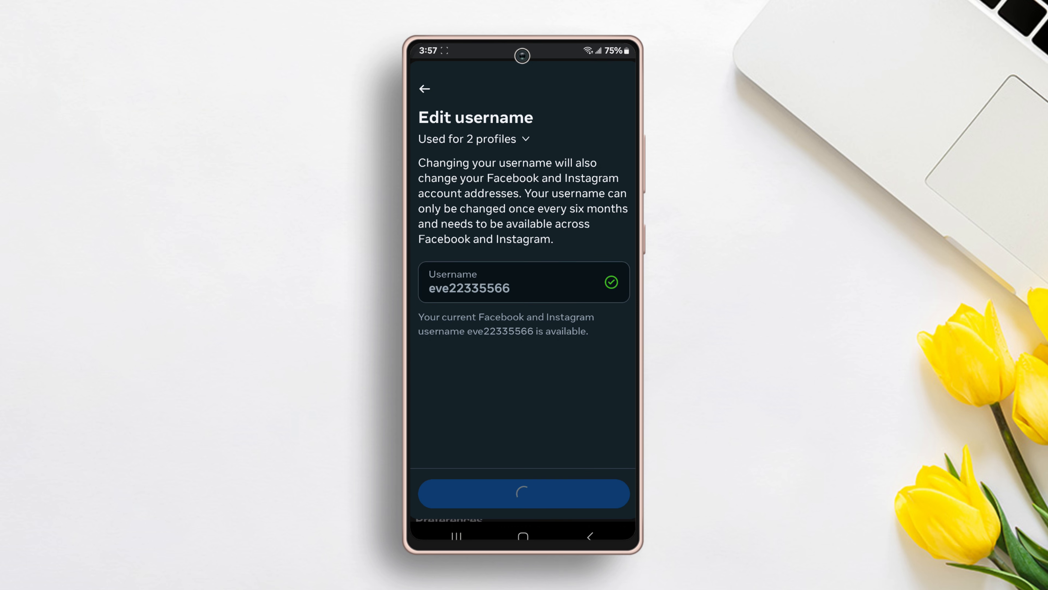
click(524, 493)
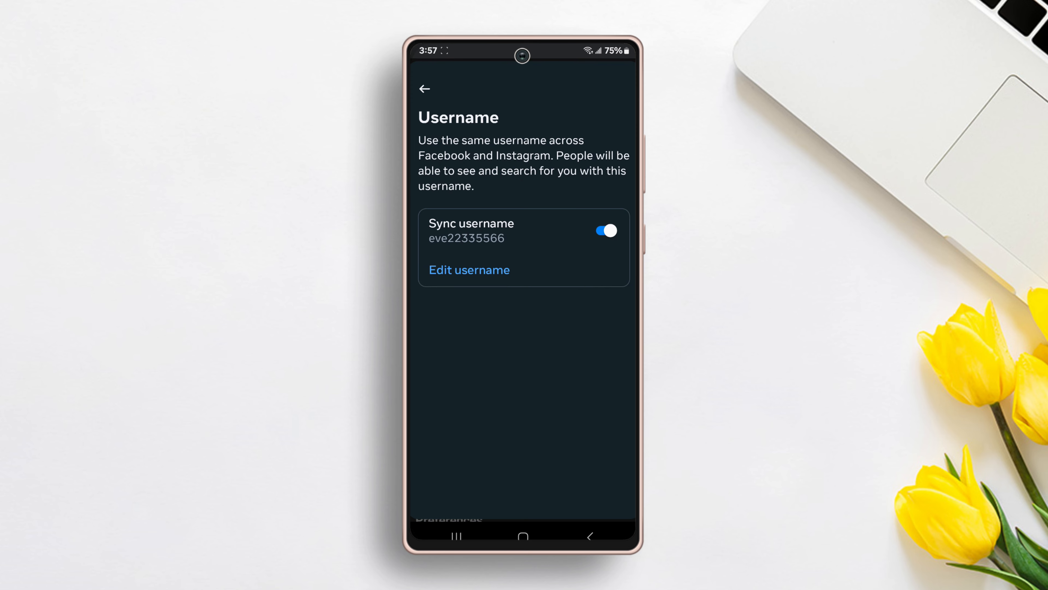